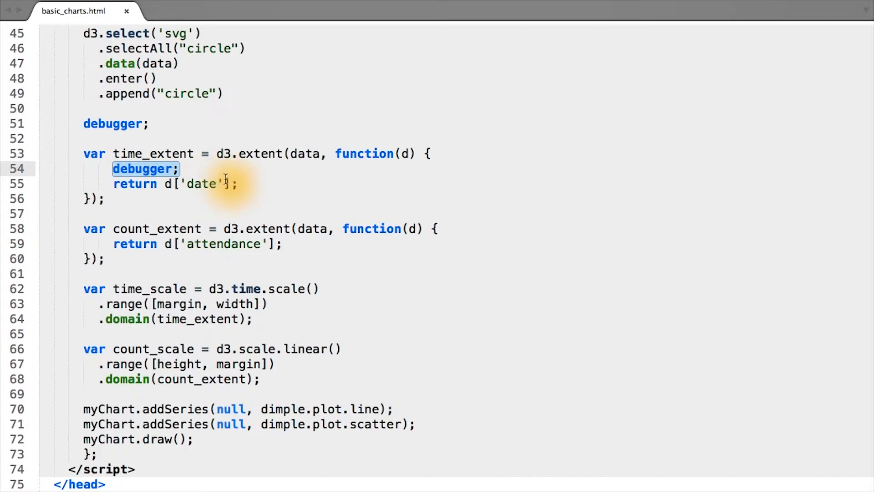
{"action": "mouse_move", "coordinate": [214, 181]}
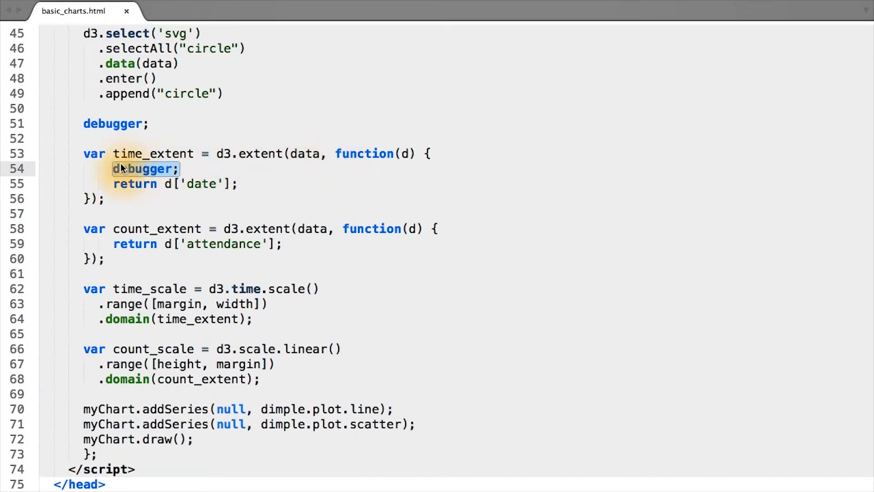
Select the debugger; statement placed inside the d3.extent accessor before it returns d['date']
{"action": "double_click", "coordinate": [144, 168]}
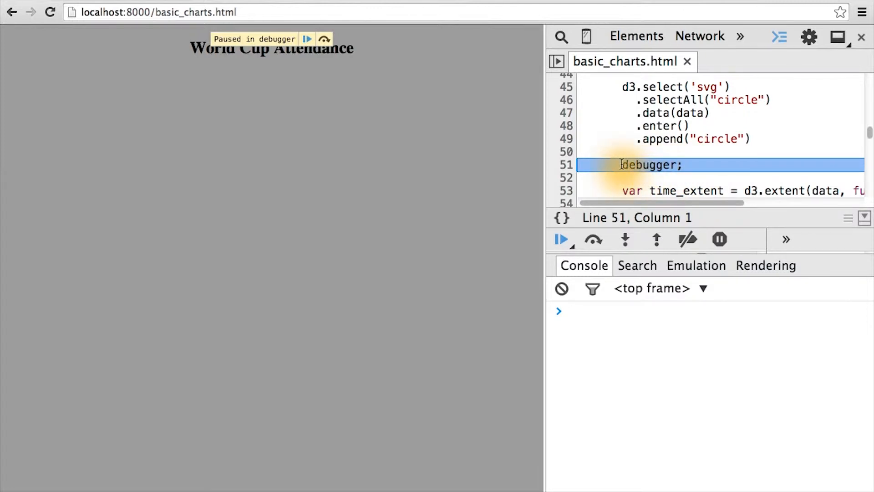
{"action": "mouse_move", "coordinate": [308, 41]}
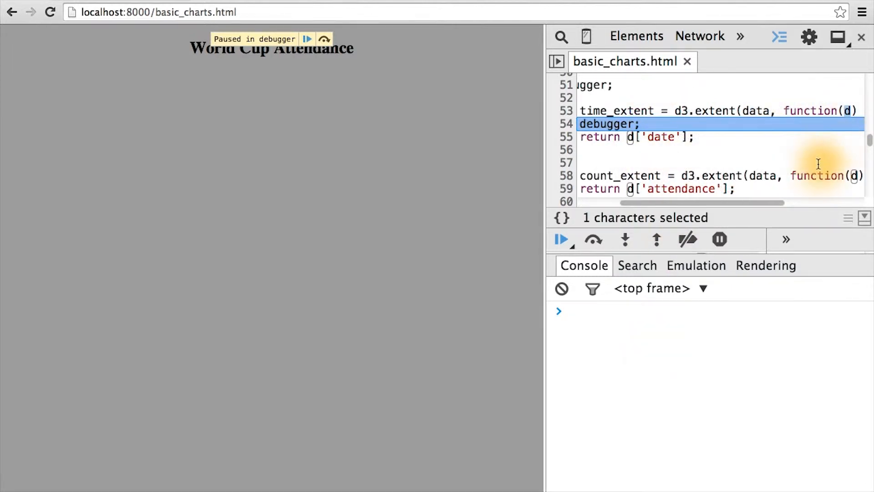
{"action": "mouse_move", "coordinate": [804, 123]}
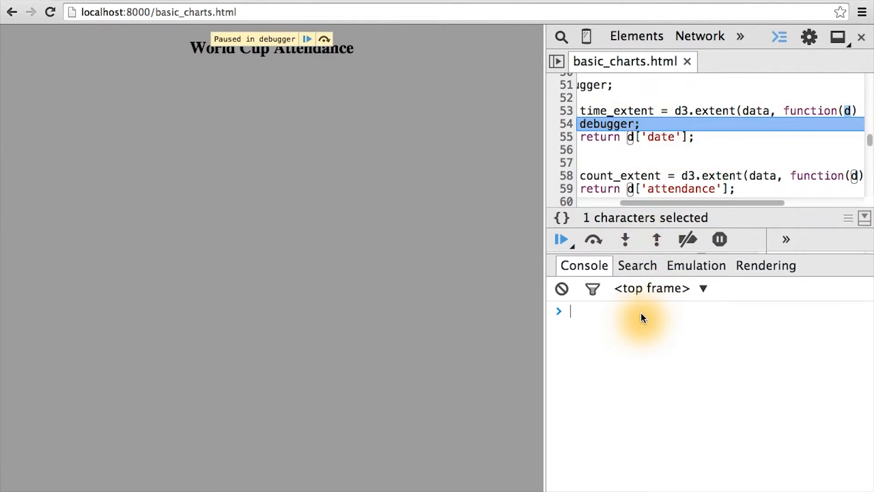
Evaluate d in the console to show the current row: game 1, Italy vs USA, attendance 25000
{"action": "type", "text": "d"}
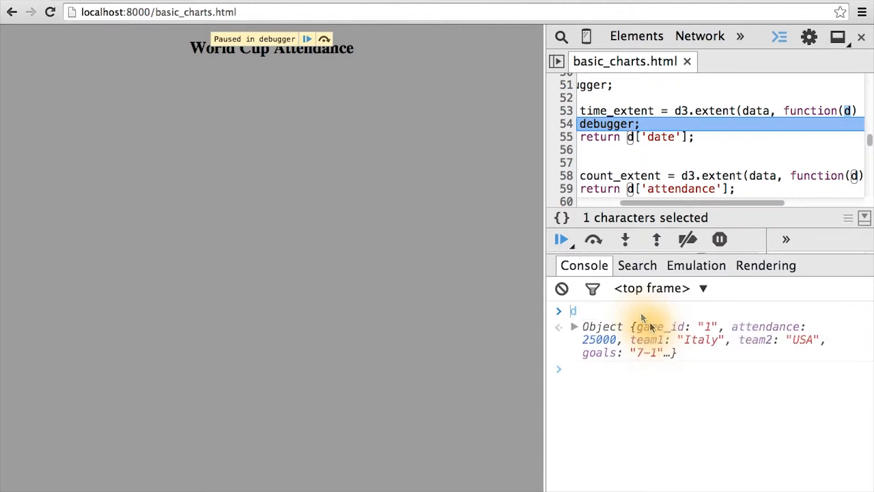
{"action": "mouse_move", "coordinate": [700, 321]}
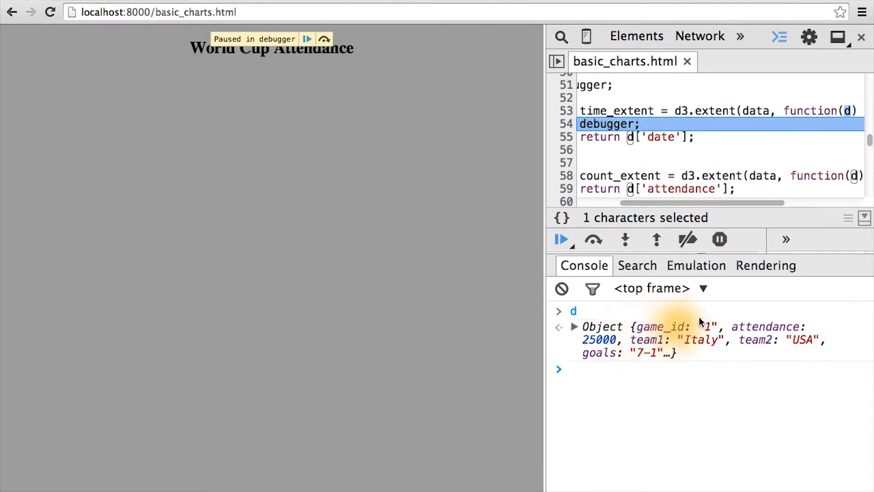
{"action": "mouse_move", "coordinate": [752, 335]}
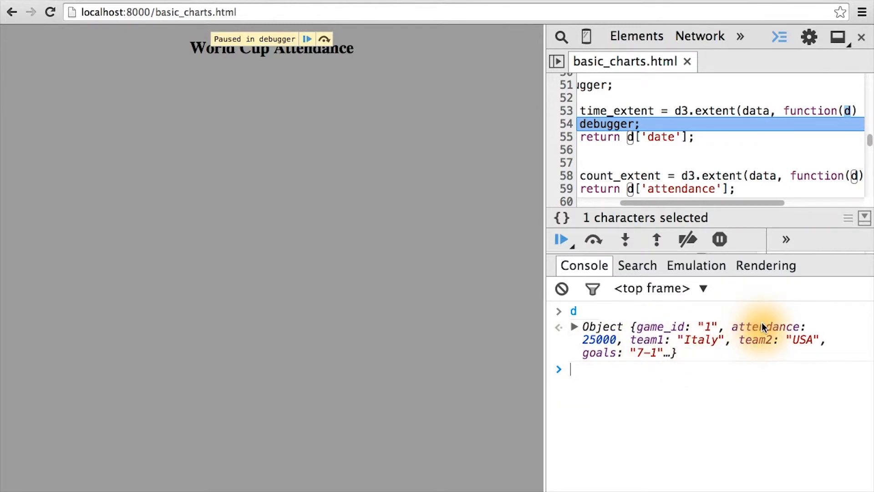
{"action": "mouse_move", "coordinate": [707, 354]}
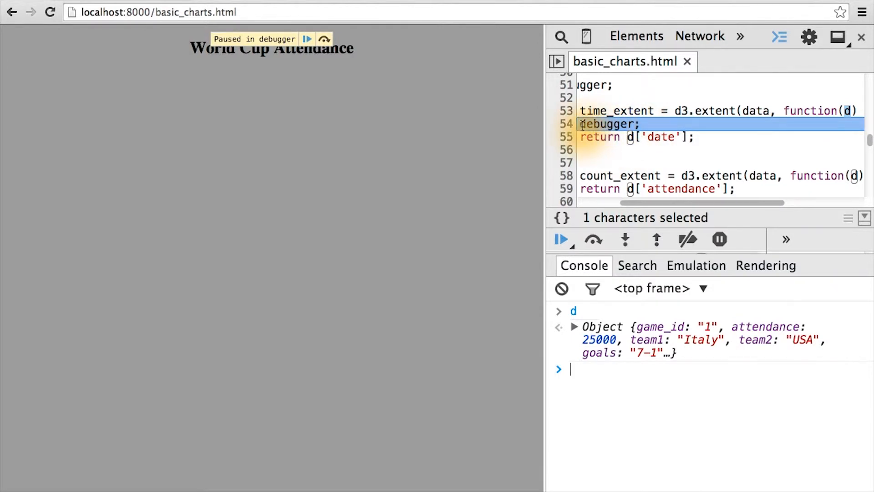
Evaluate d['date'] instanceof Date in the console, confirming it returns true
{"action": "type", "text": "d['date'] instanceof Date"}
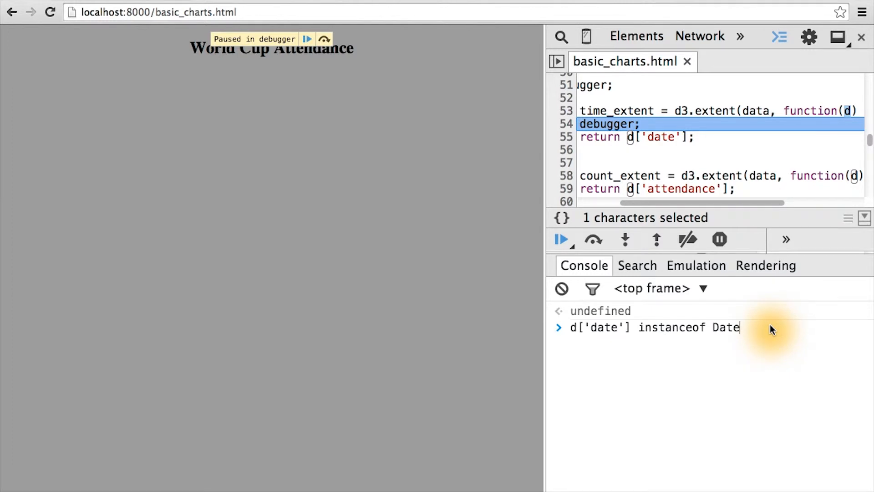
{"action": "mouse_move", "coordinate": [761, 325]}
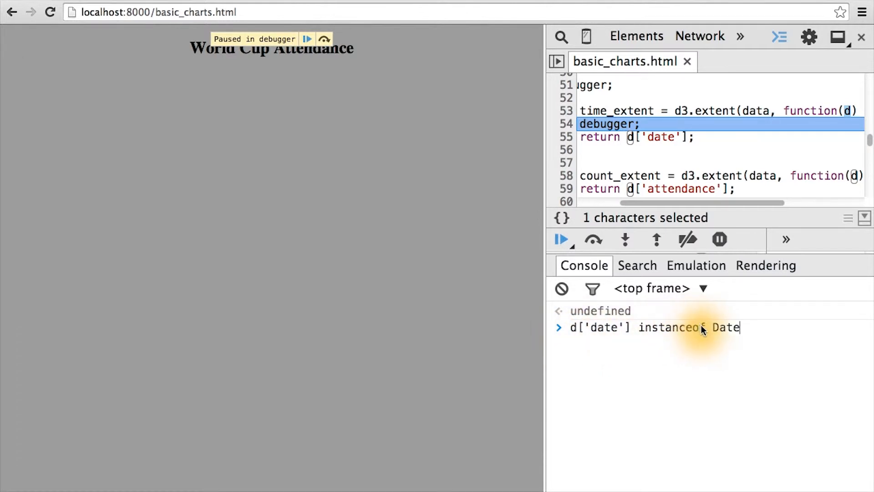
{"action": "mouse_move", "coordinate": [574, 328]}
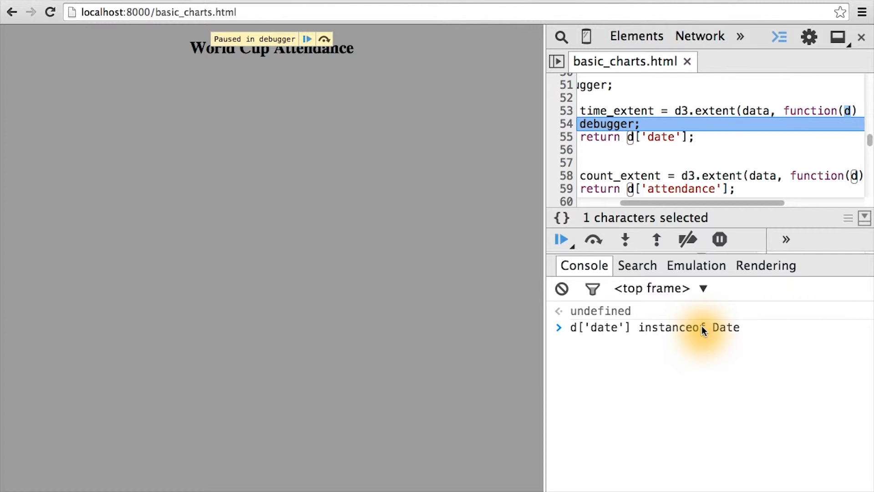
{"action": "key", "text": "Enter"}
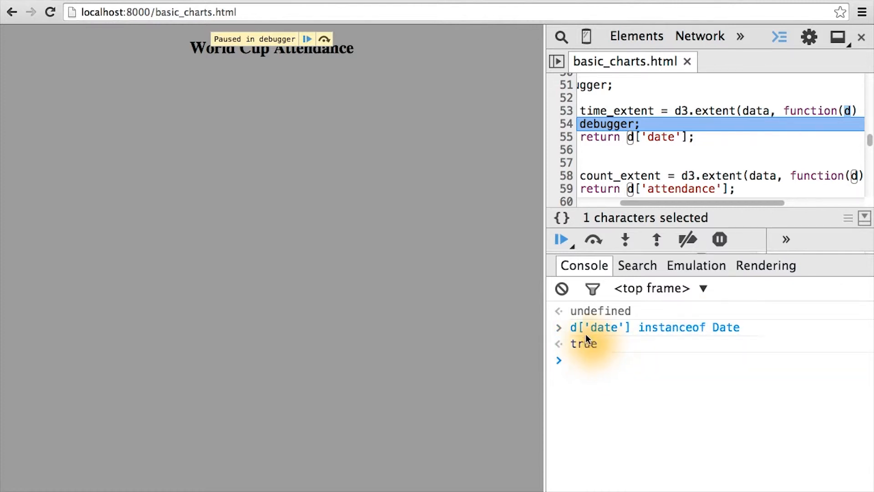
{"action": "mouse_move", "coordinate": [605, 331]}
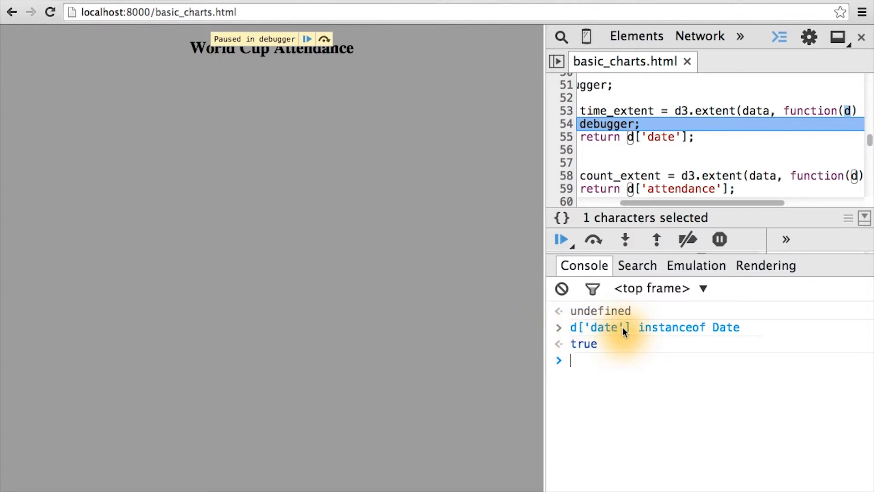
{"action": "mouse_move", "coordinate": [744, 329]}
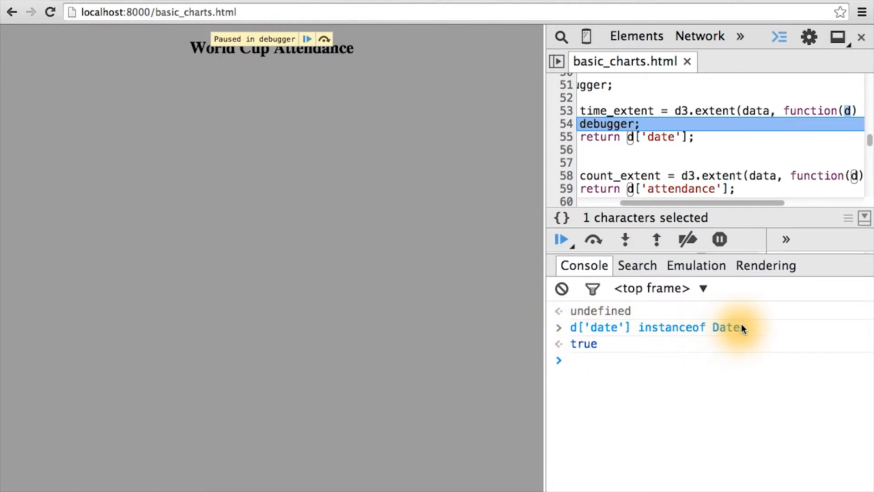
{"action": "mouse_move", "coordinate": [746, 331]}
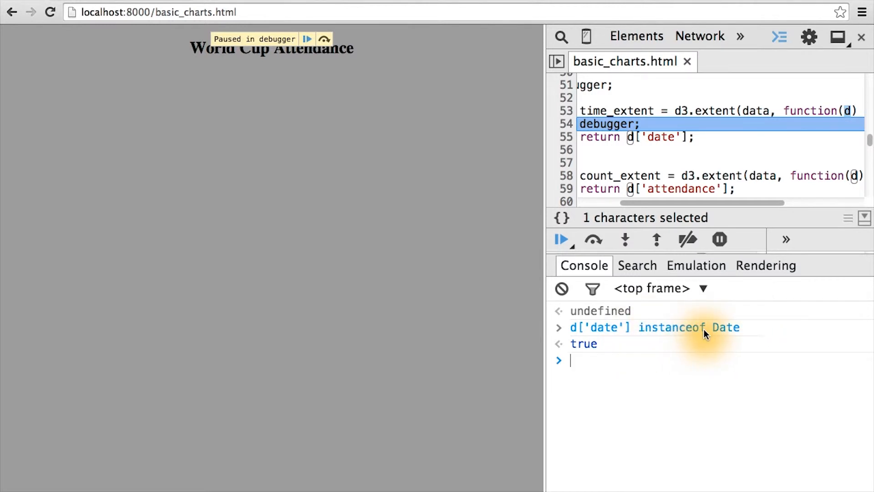
Evaluate d['attendance'] in the console, returning 25000
{"action": "type", "text": "d['attendance']"}
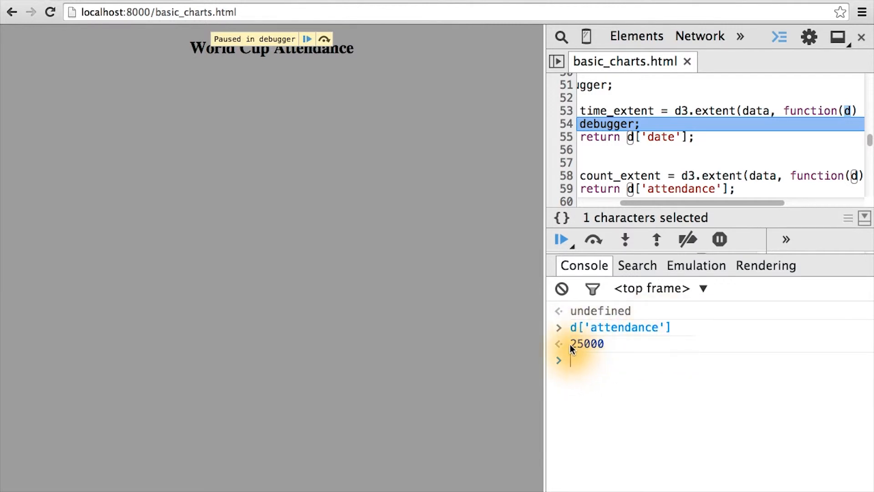
{"action": "mouse_move", "coordinate": [617, 344]}
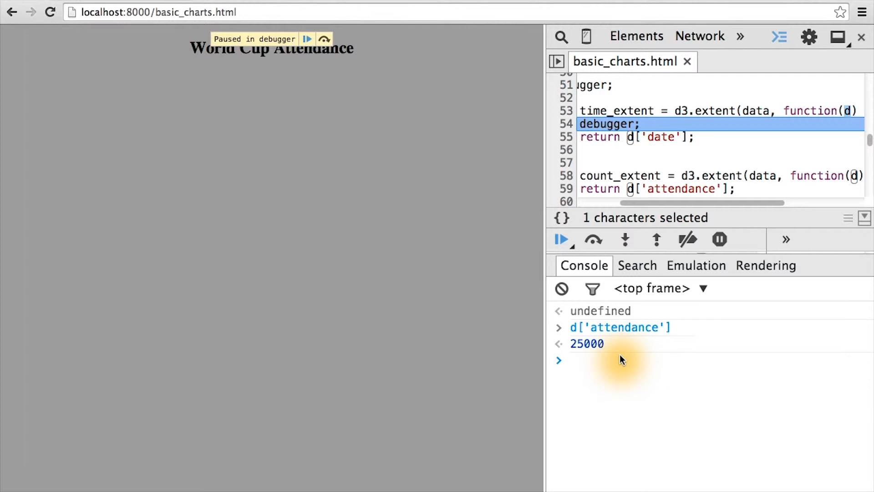
Evaluate d.attendance with dot notation, also returning 25000
{"action": "type", "text": "d."}
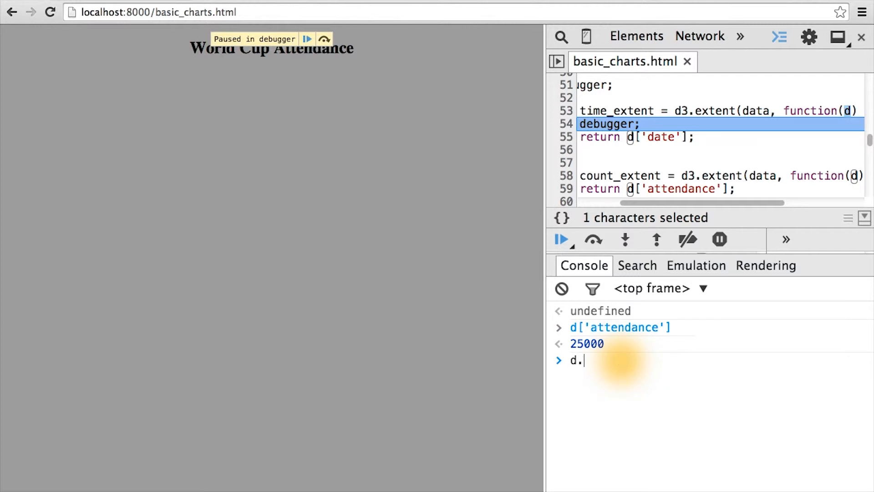
{"action": "type", "text": "attendan"}
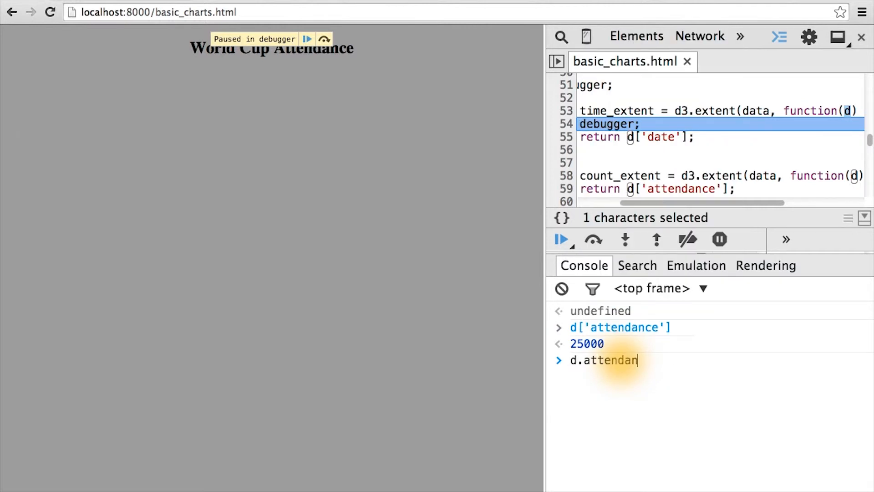
{"action": "type", "text": "ce"}
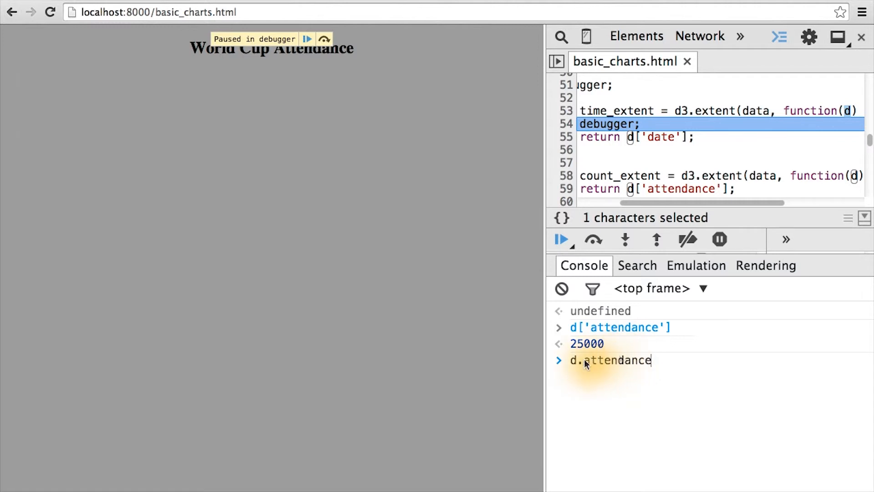
{"action": "mouse_move", "coordinate": [664, 354]}
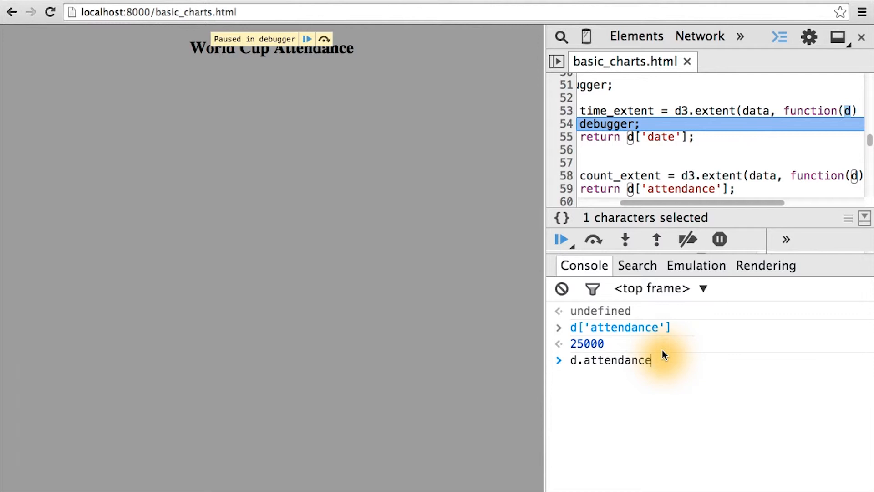
{"action": "mouse_move", "coordinate": [650, 328]}
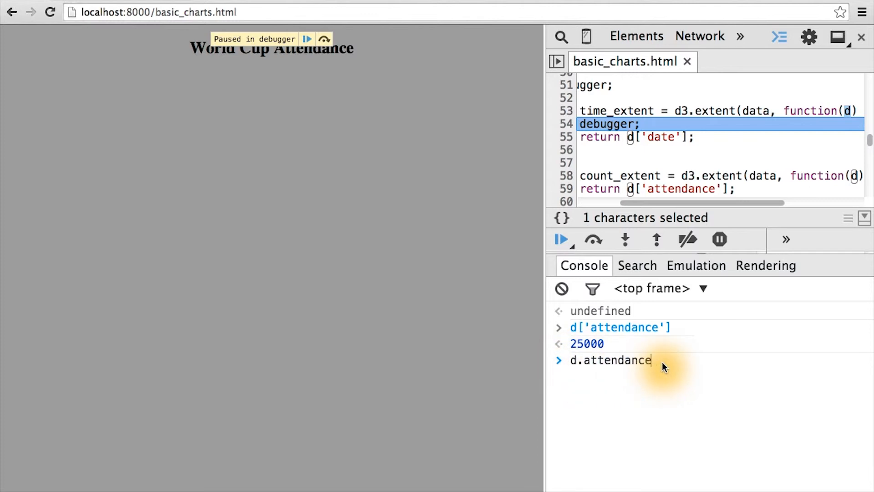
{"action": "mouse_move", "coordinate": [589, 328]}
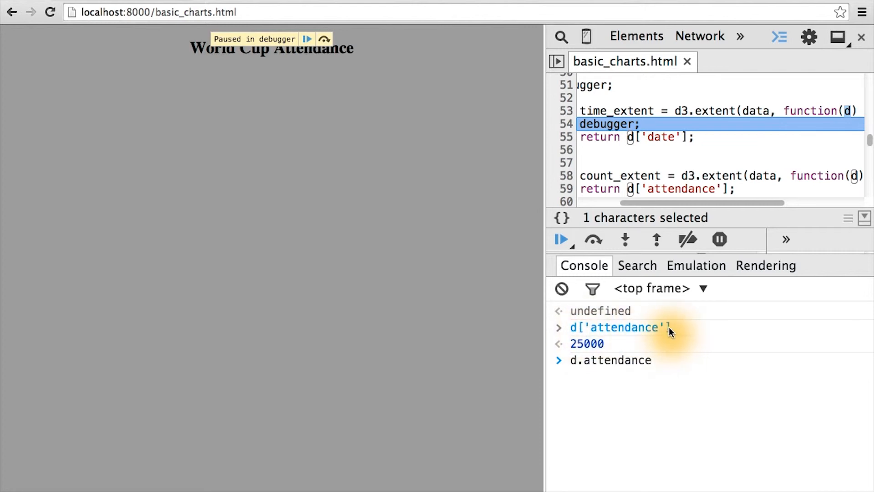
{"action": "mouse_move", "coordinate": [654, 320]}
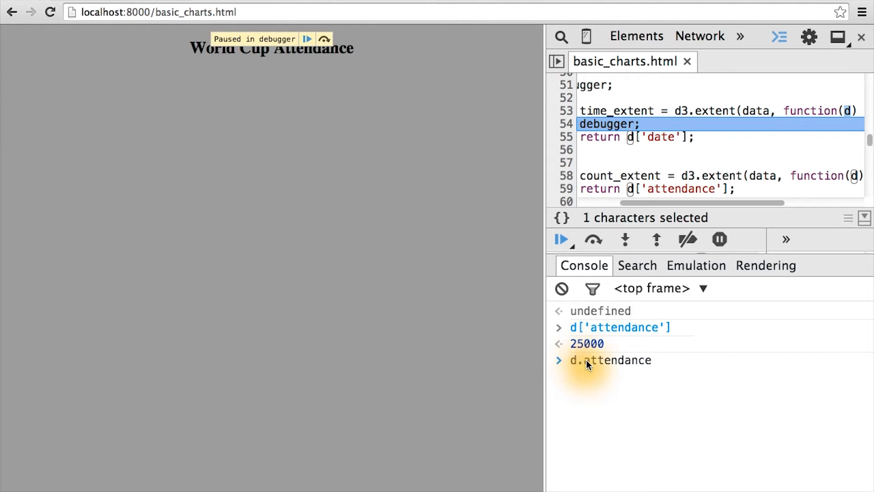
{"action": "mouse_move", "coordinate": [653, 371]}
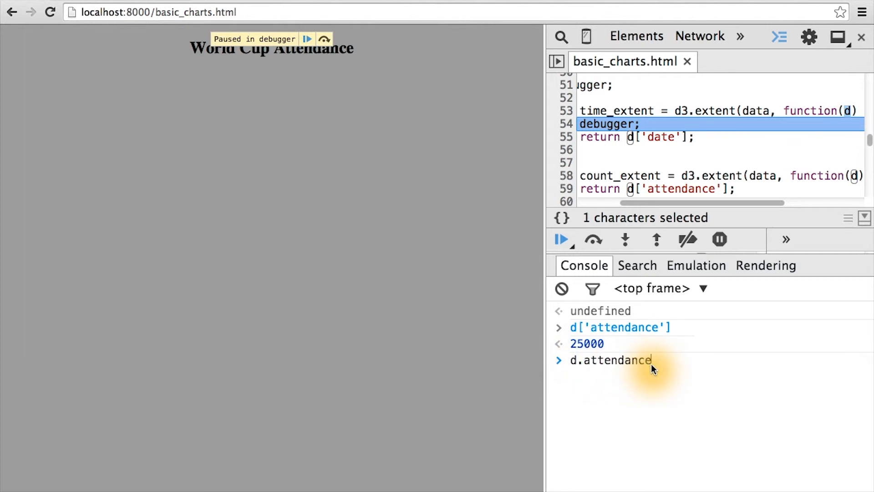
{"action": "key", "text": "Enter"}
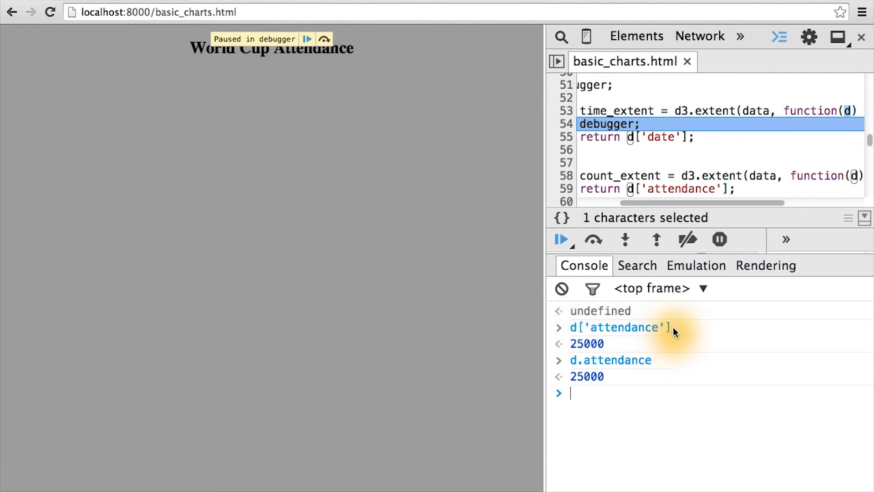
{"action": "mouse_move", "coordinate": [309, 39]}
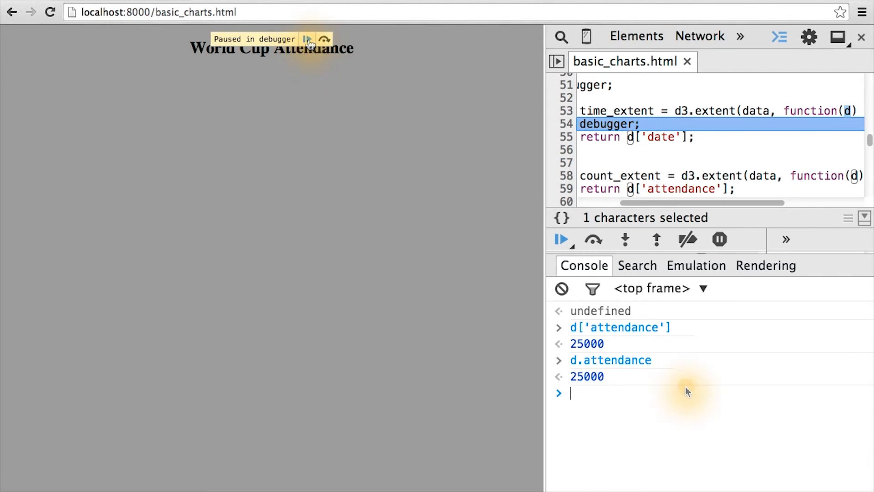
Print d for game 6 Sweden–Argentina, then resume to the accessor call for game 7 Spain–Brazil
{"action": "type", "text": "d"}
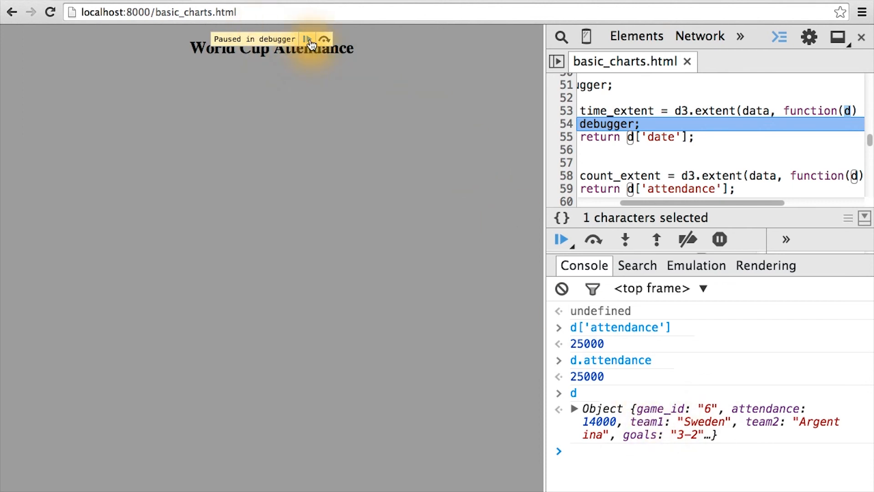
{"action": "left_click", "coordinate": [560, 240]}
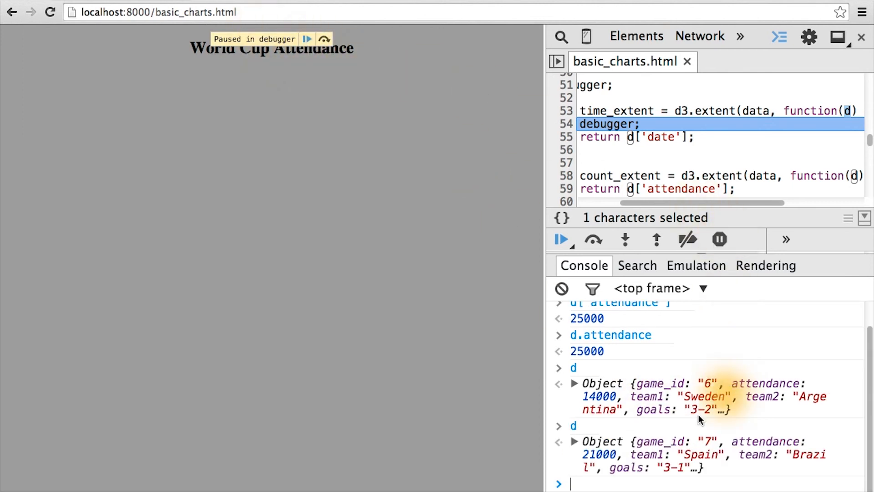
{"action": "mouse_move", "coordinate": [719, 442]}
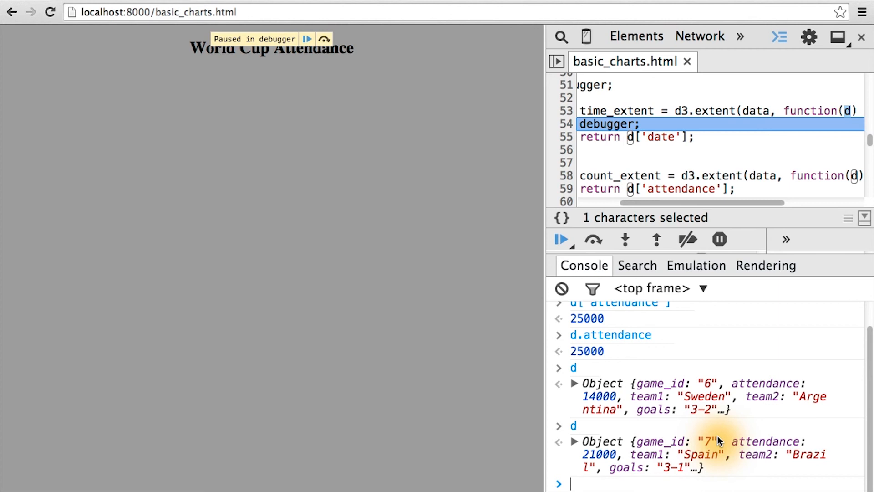